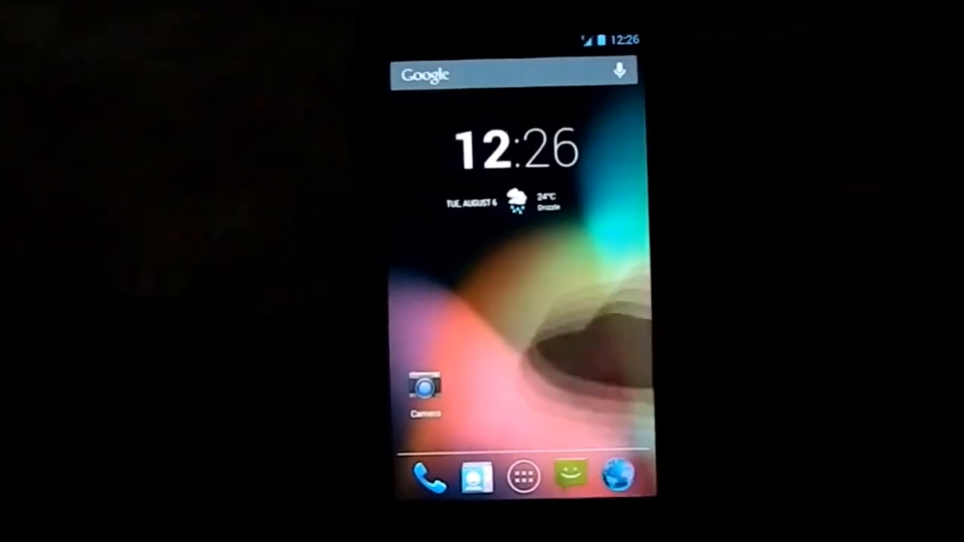
From the notification shade open Settings and scroll to the System entries.
click(524, 476)
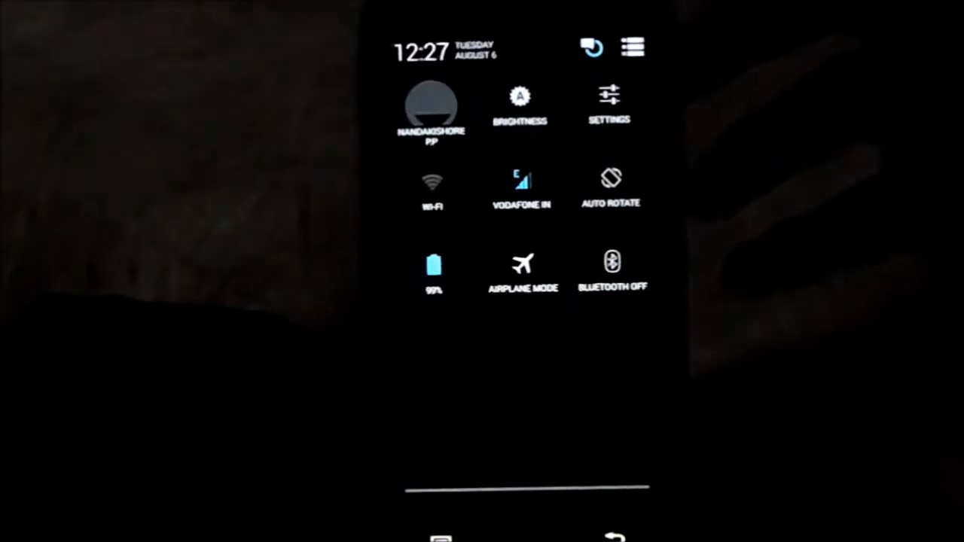
click(610, 98)
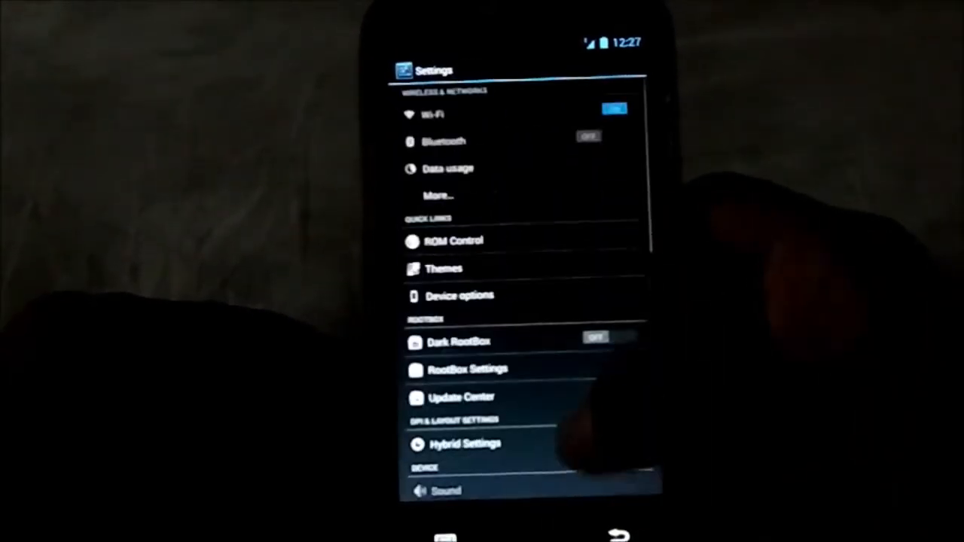
scroll(down, 3)
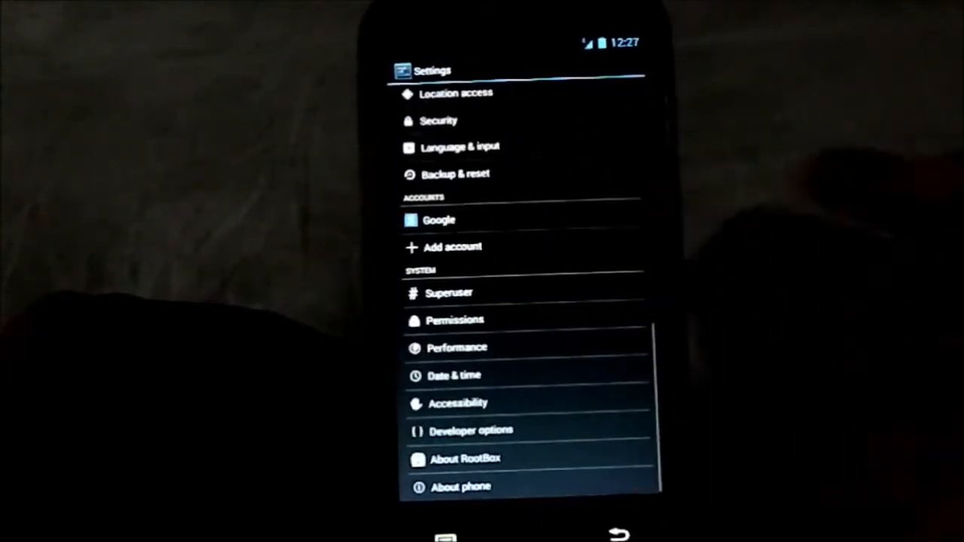
key(HOME)
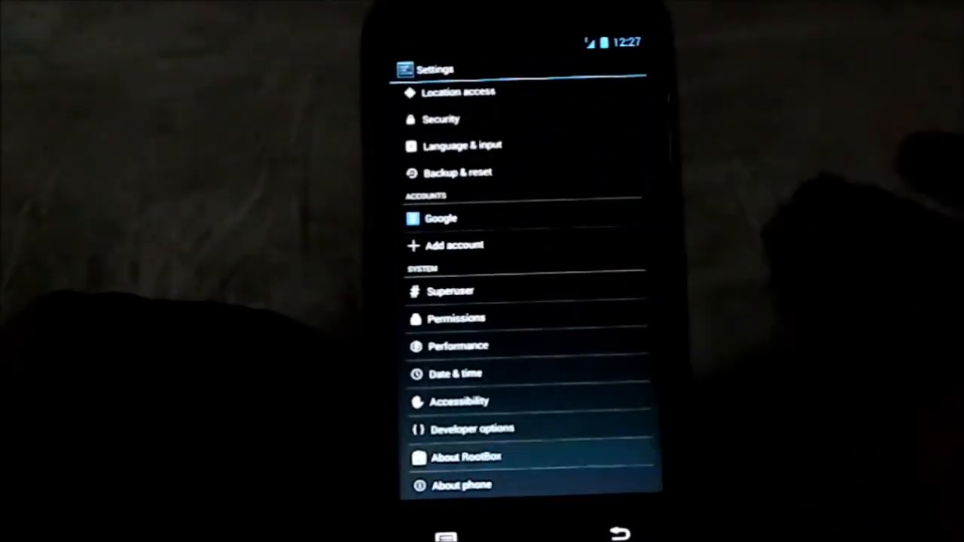
View the About RootBox developer credits, then go back to the home screen.
click(467, 458)
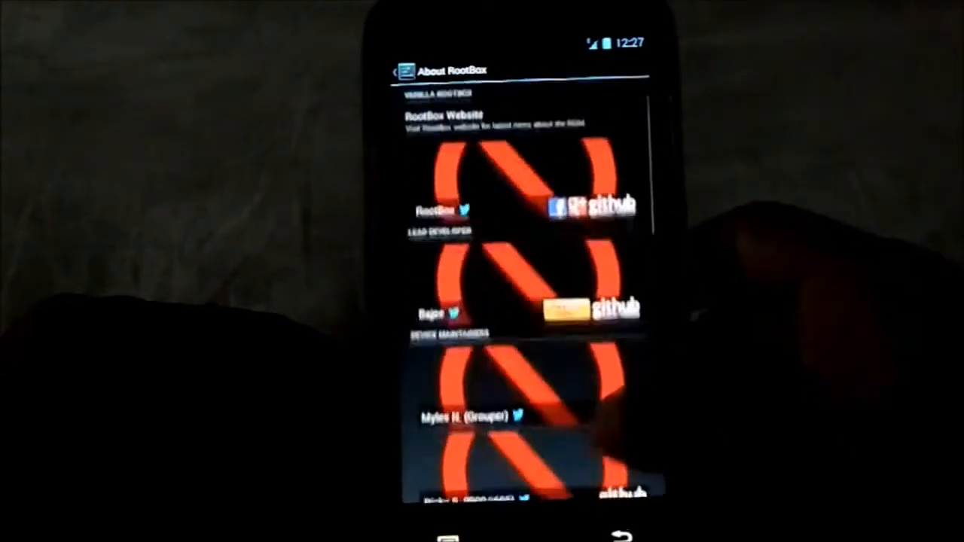
click(394, 70)
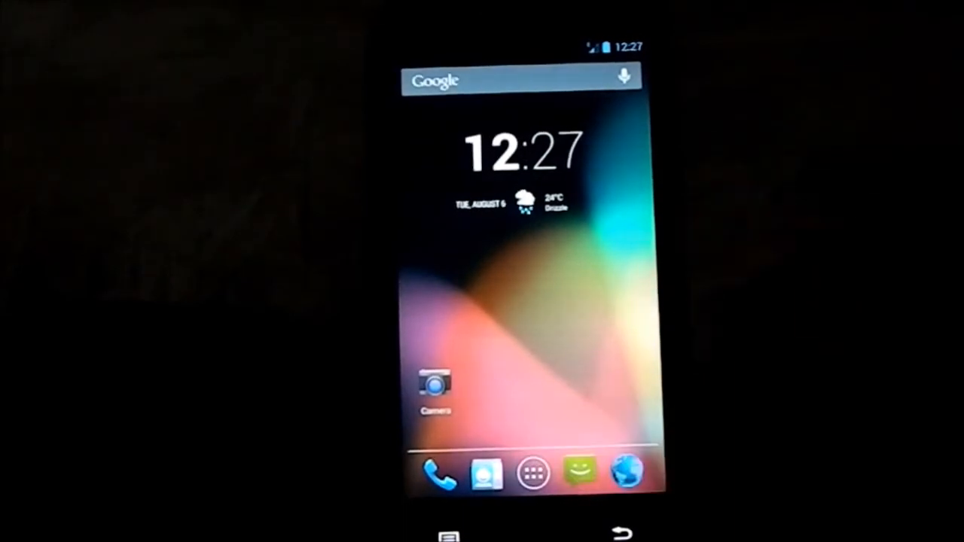
In Settings enter ROM Control, review its General UI options and return to the ROM Control list.
click(533, 473)
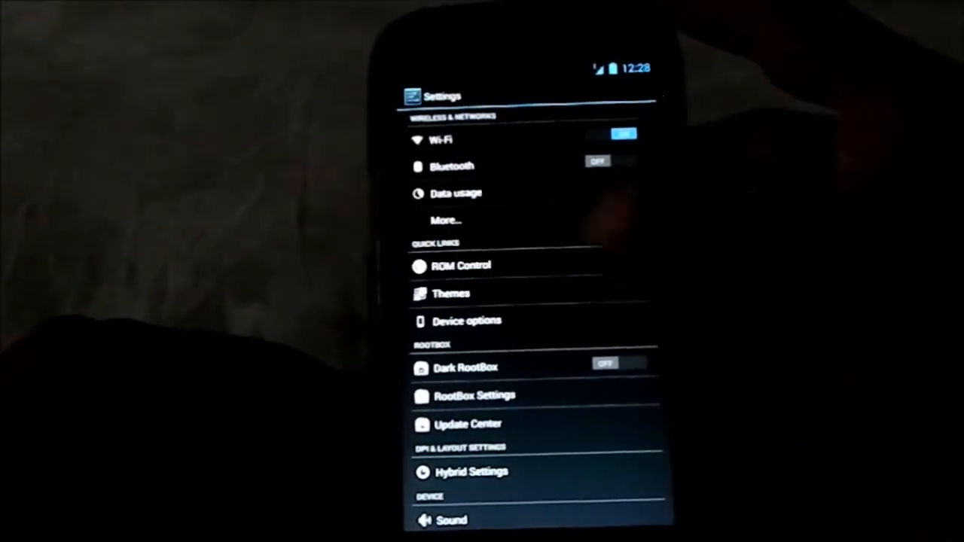
click(460, 265)
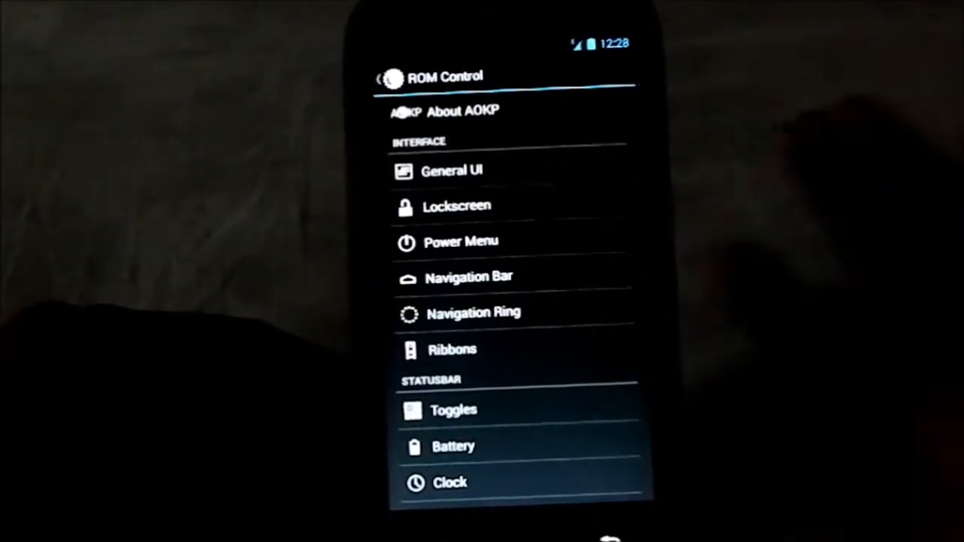
click(452, 171)
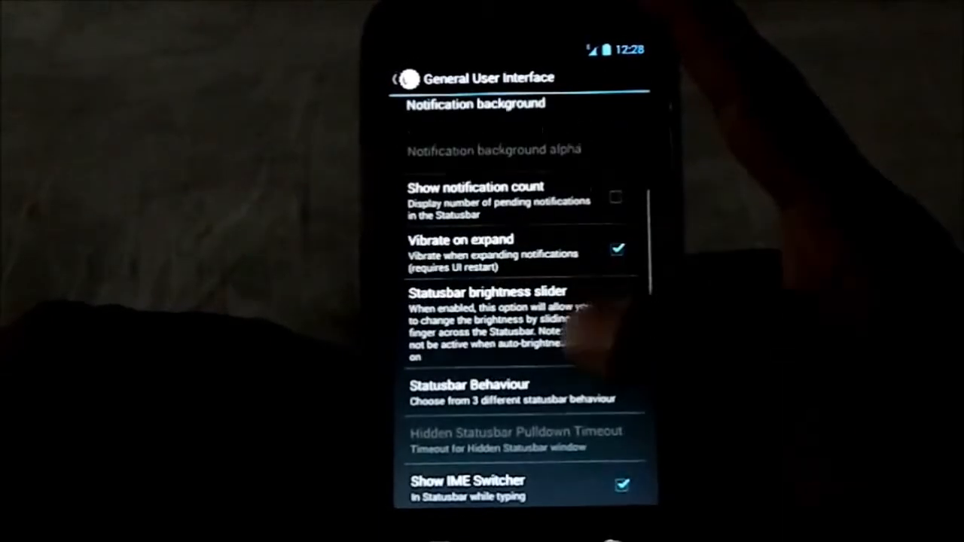
click(398, 79)
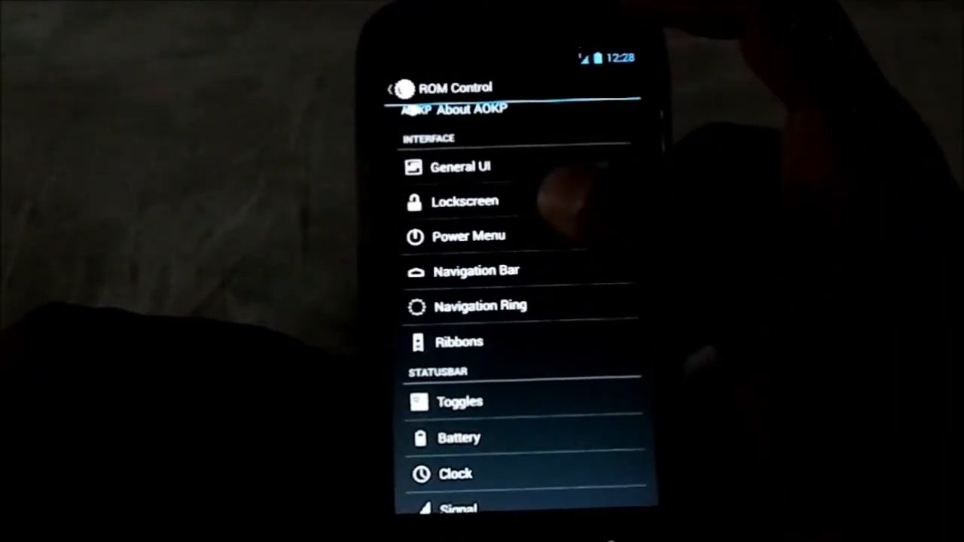
Check the Power Menu toggles in ROM Control, then scroll the list on the way back out.
click(467, 235)
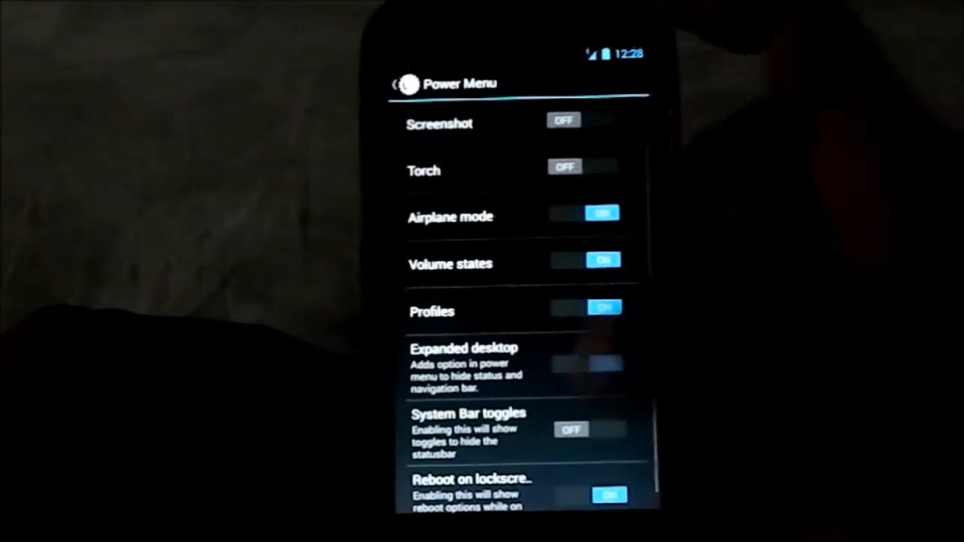
click(582, 165)
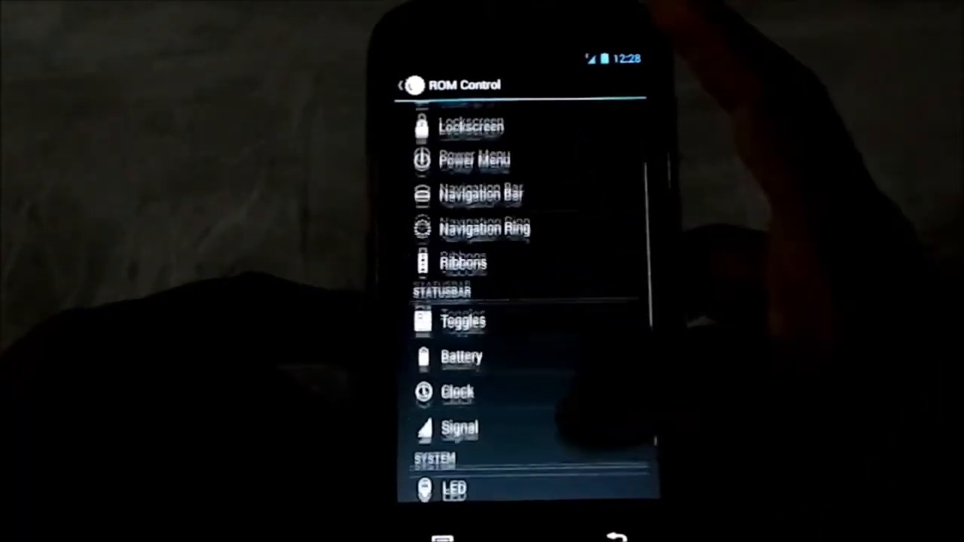
scroll(down, 3)
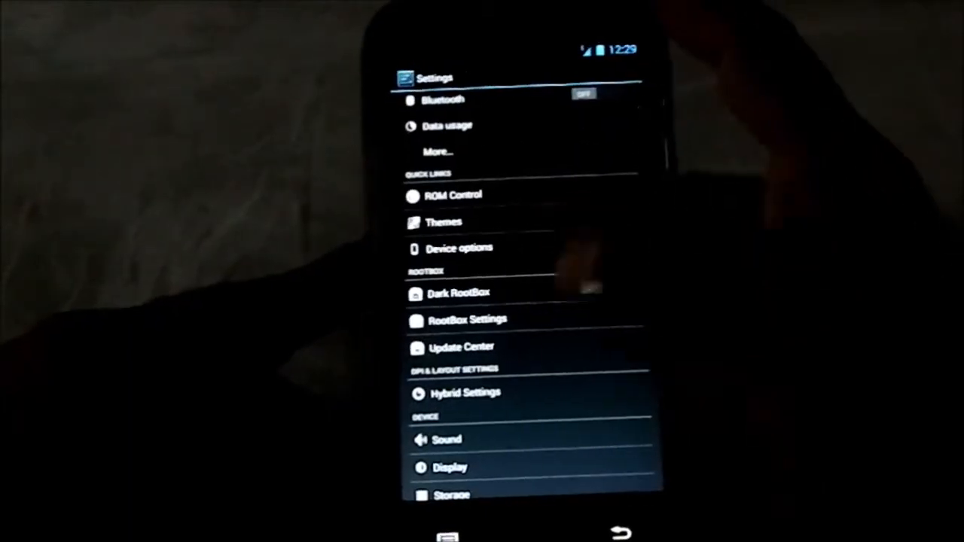
Enter RootBox Settings, look through the Pie controls options and leave that page.
scroll(down, 3)
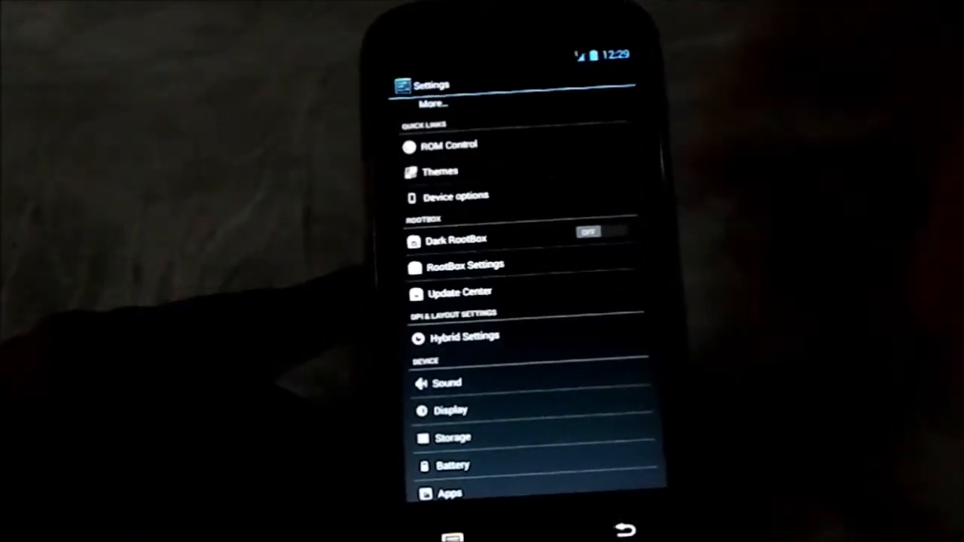
click(464, 265)
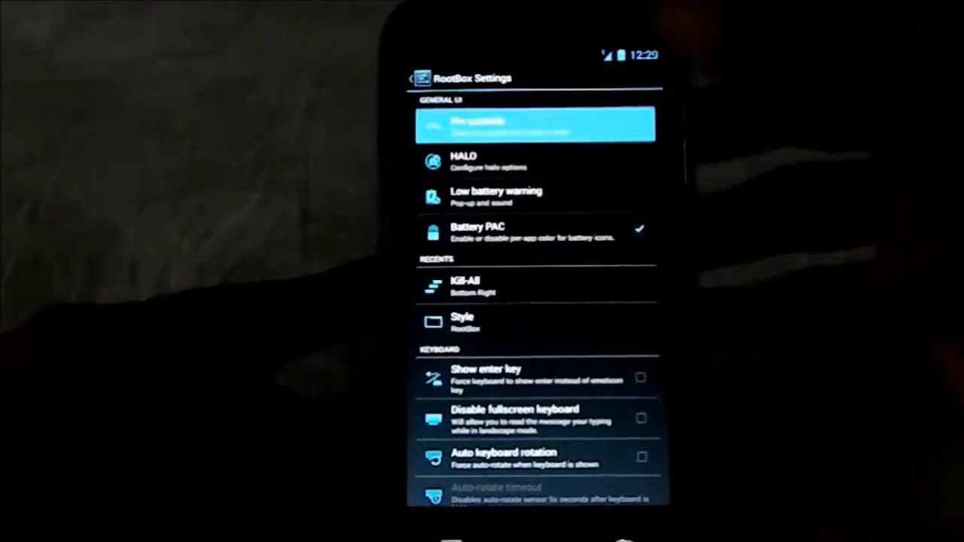
click(534, 123)
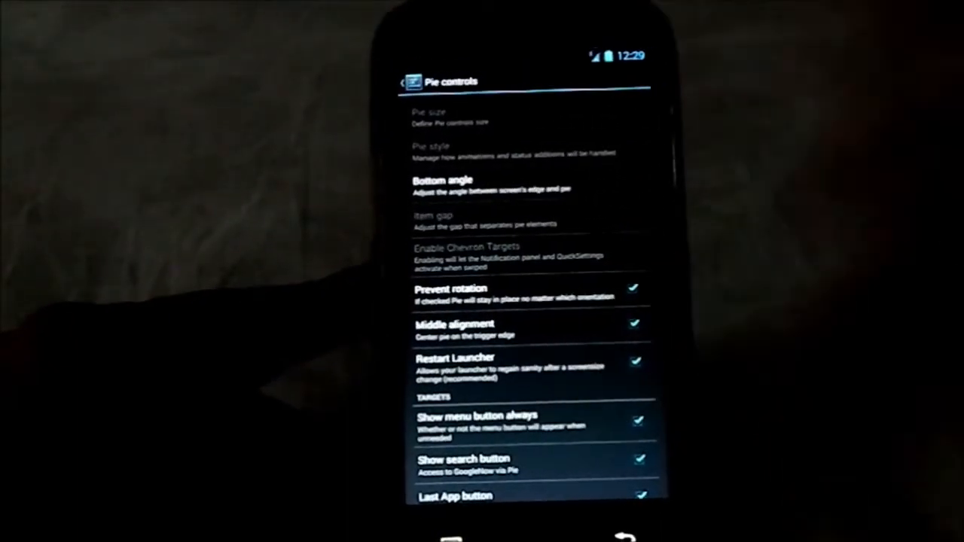
scroll(down, 3)
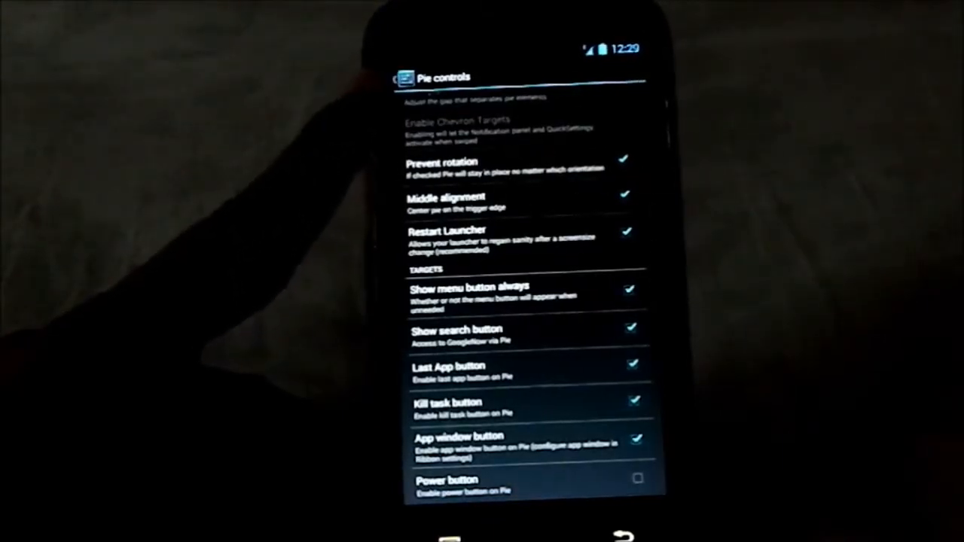
click(398, 79)
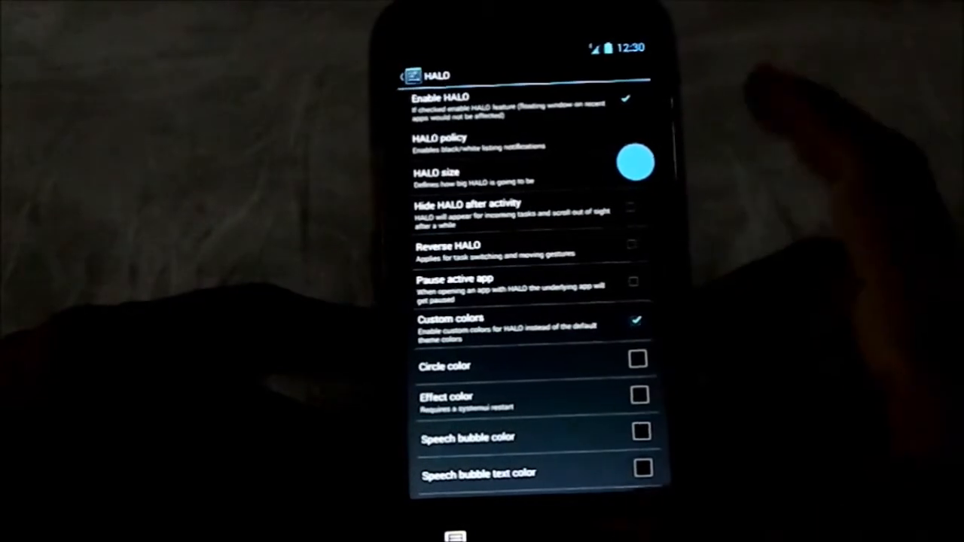
View the Low battery warning choices, cancel them, then show the recently used apps.
click(401, 75)
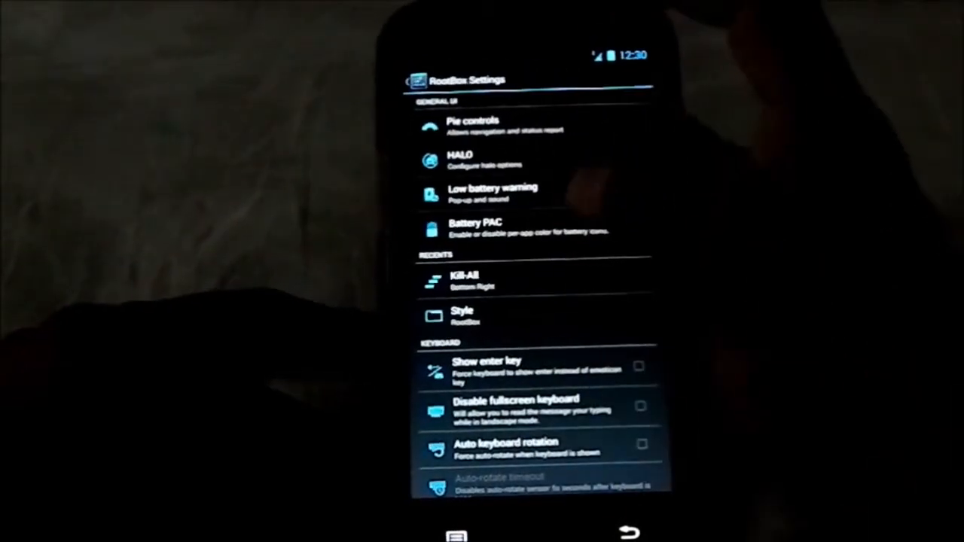
click(633, 220)
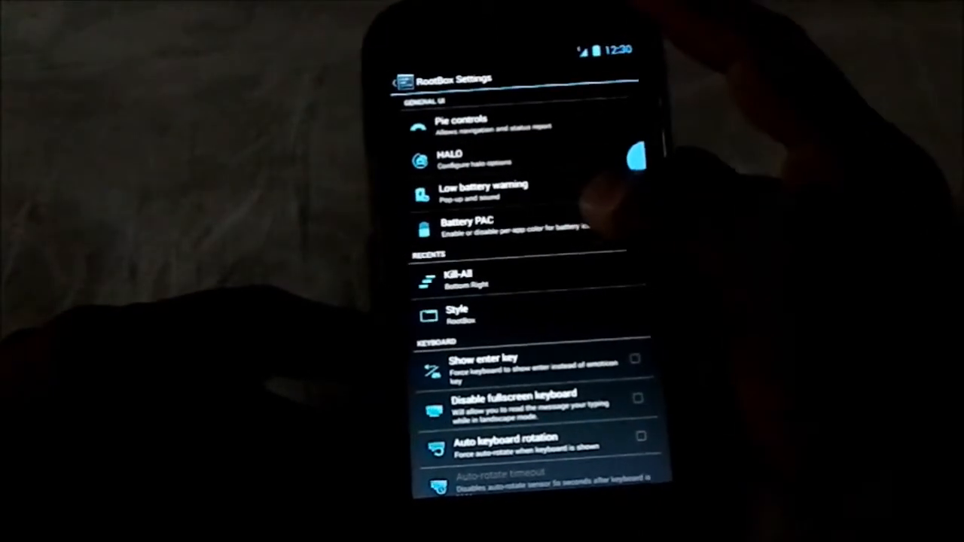
click(485, 190)
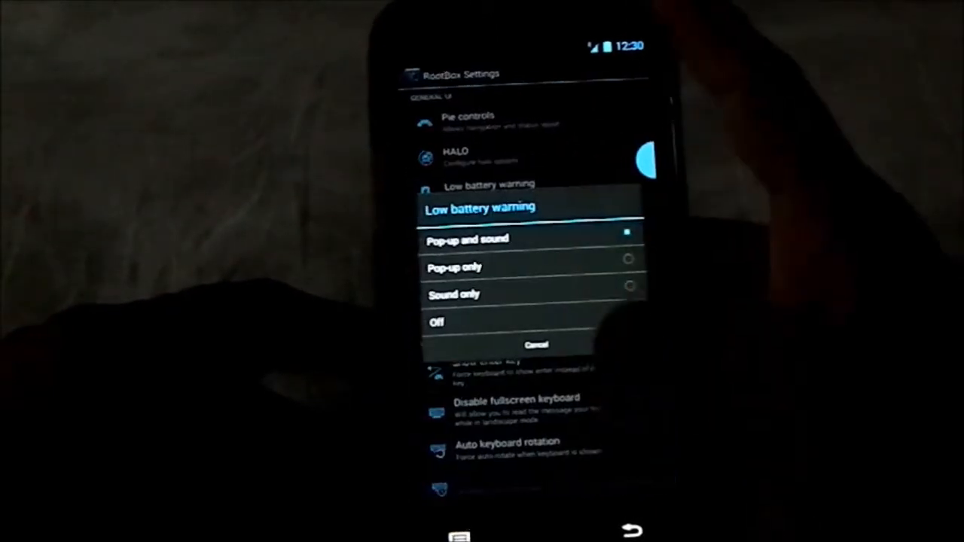
click(466, 238)
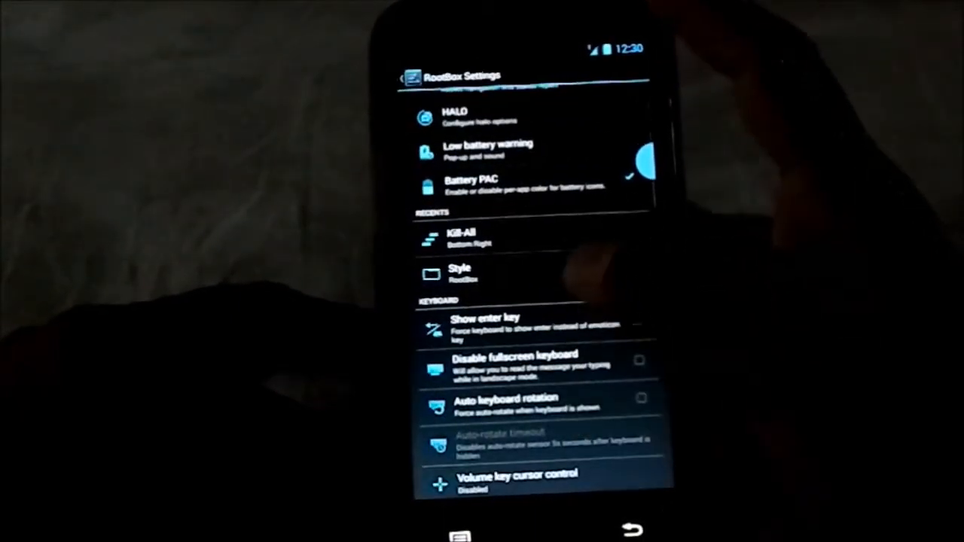
click(461, 274)
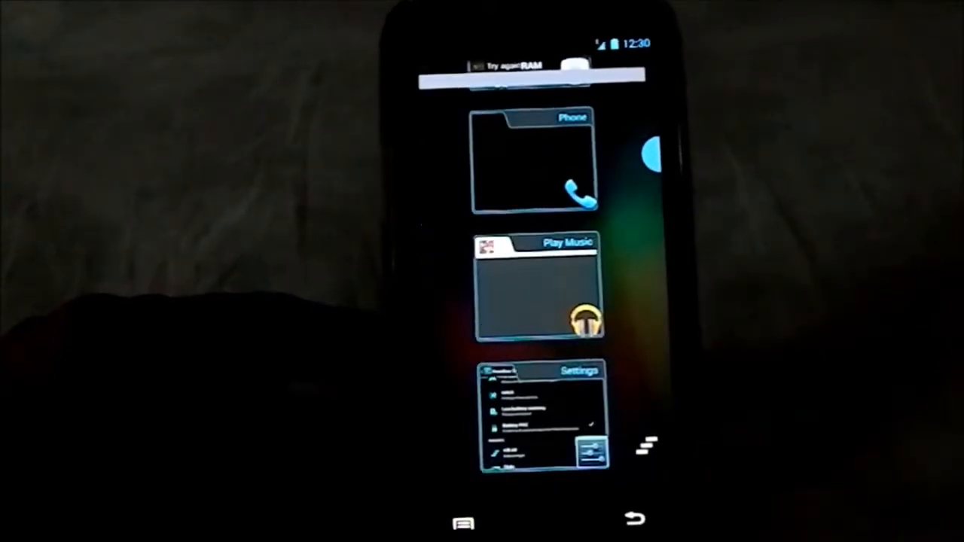
scroll(down, 3)
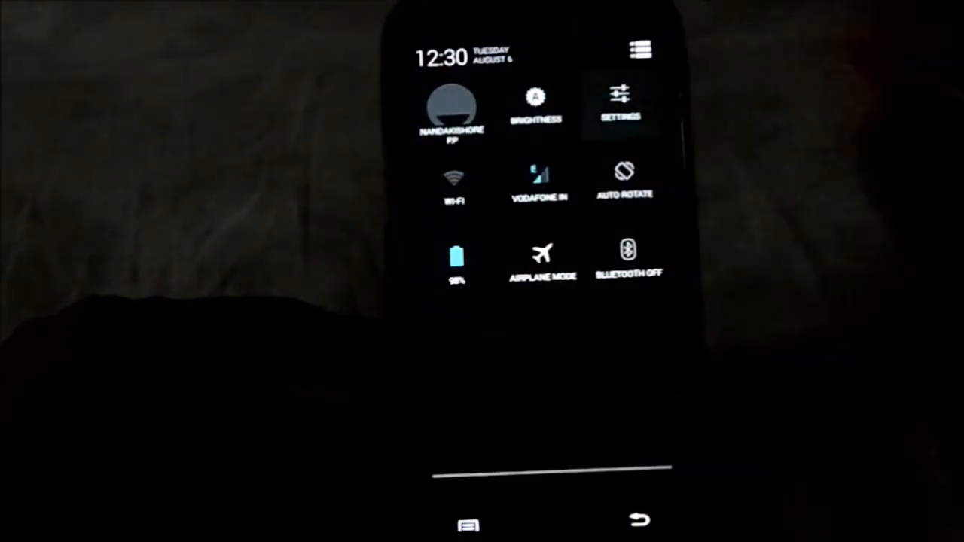
Reach RootBox Settings again from quick settings, showing HALO, Recents and Keyboard options.
click(619, 106)
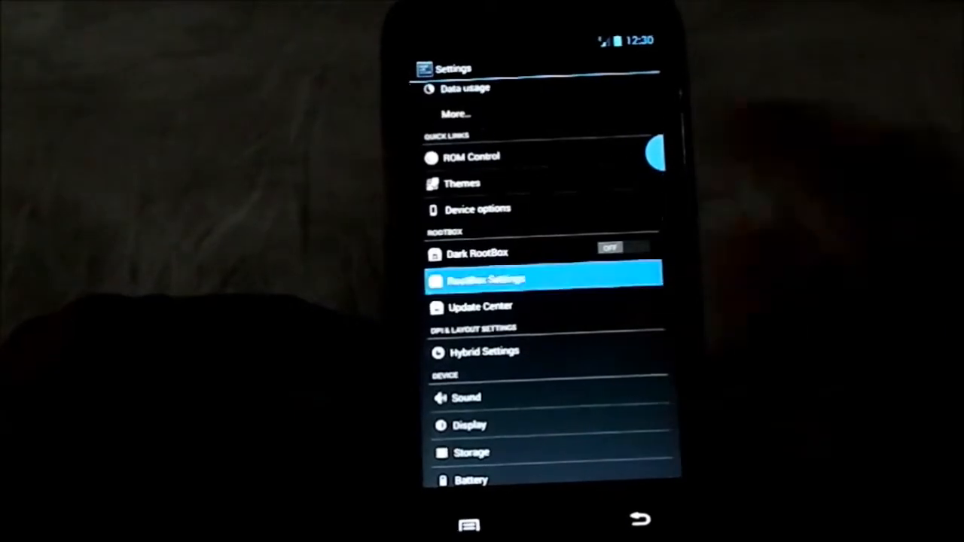
click(485, 278)
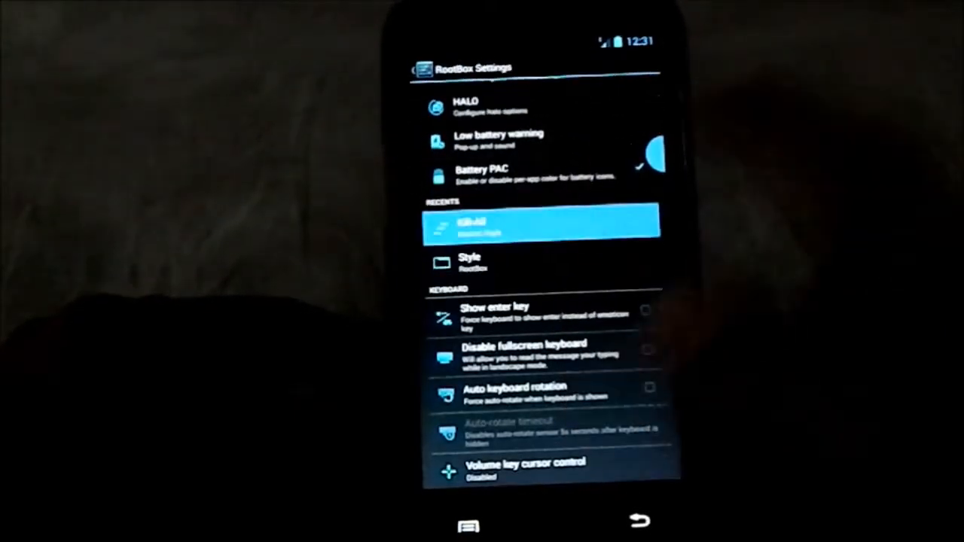
click(542, 226)
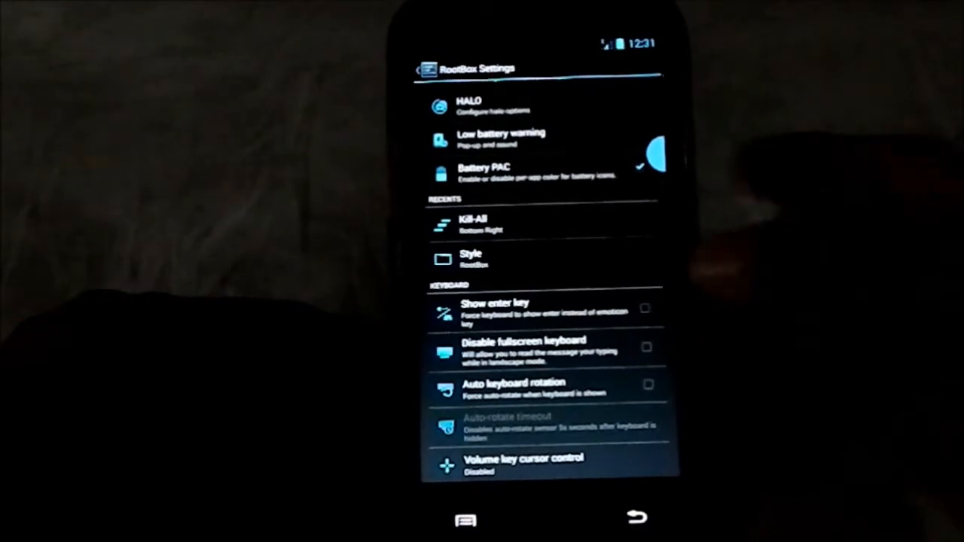
Scroll RootBox Settings past Lockscreen and Statusbar down to Sound and Hardware Keys.
scroll(down, 3)
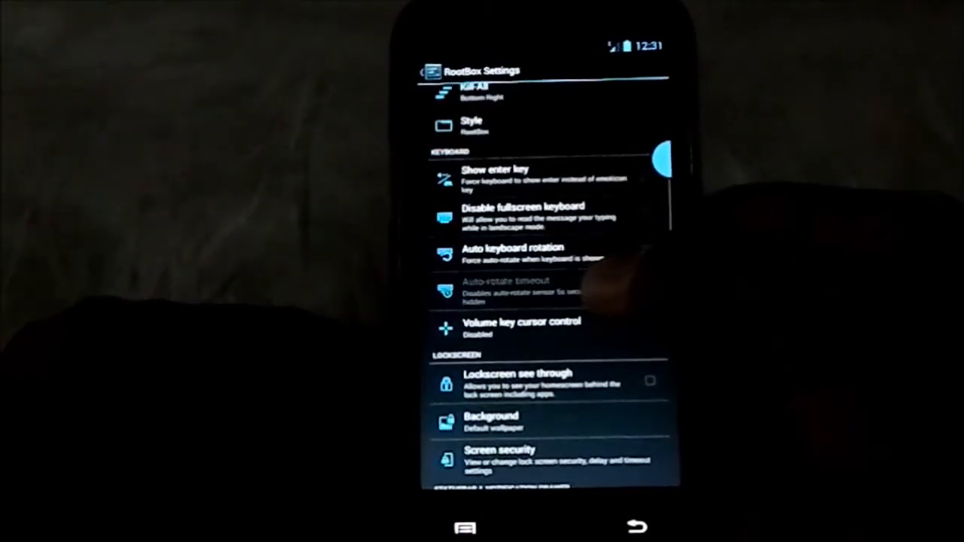
scroll(down, 3)
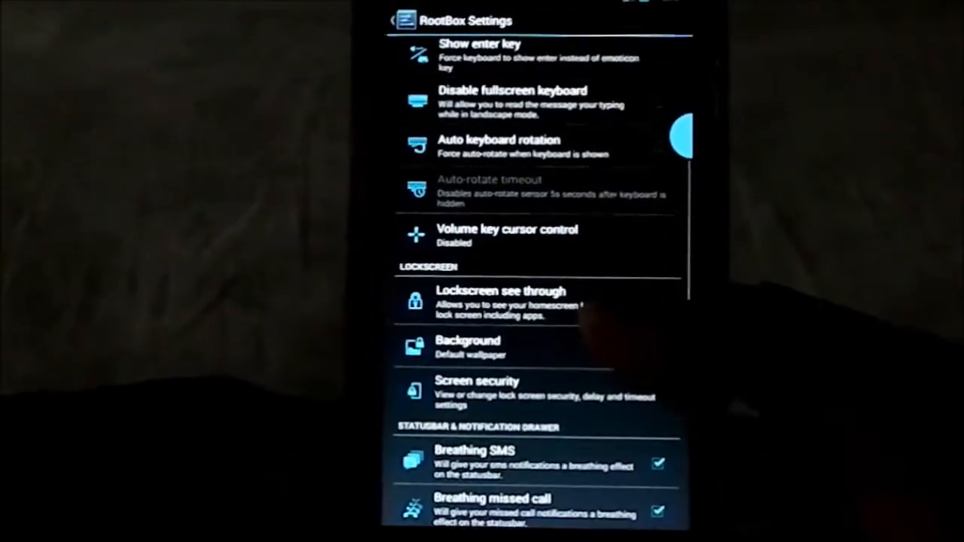
scroll(down, 3)
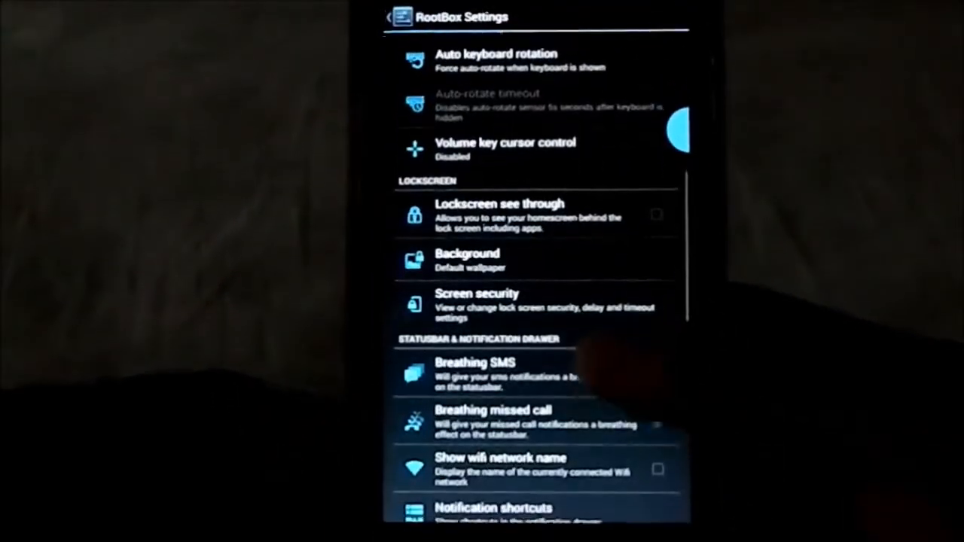
scroll(down, 3)
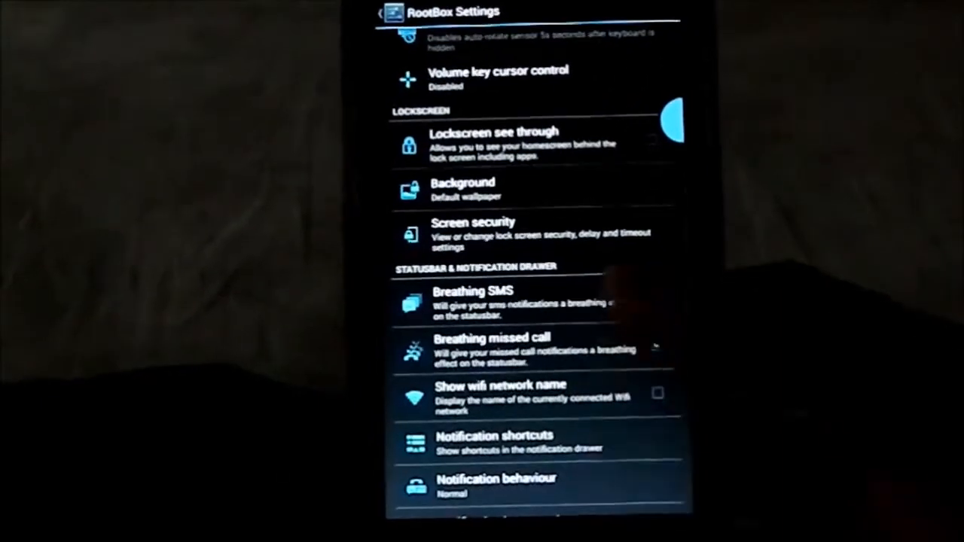
scroll(down, 3)
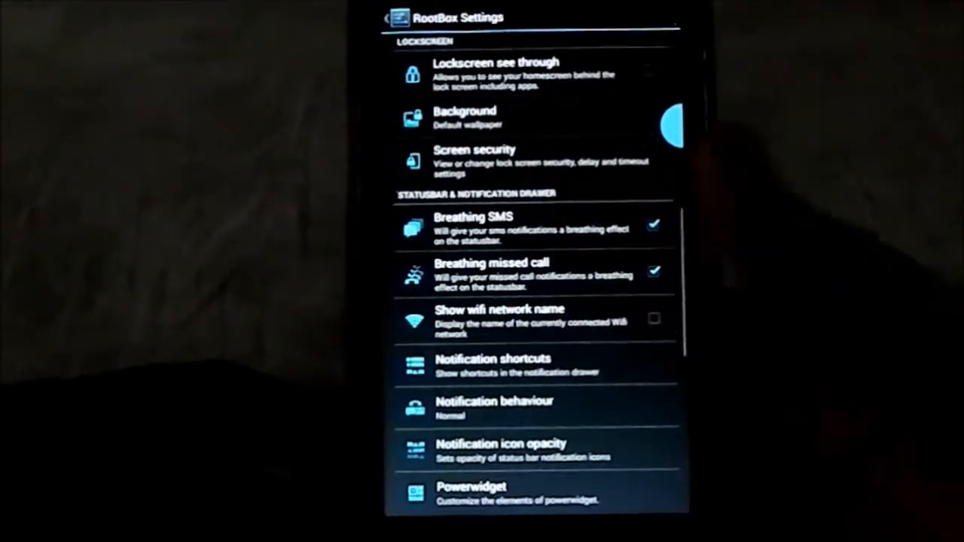
scroll(down, 3)
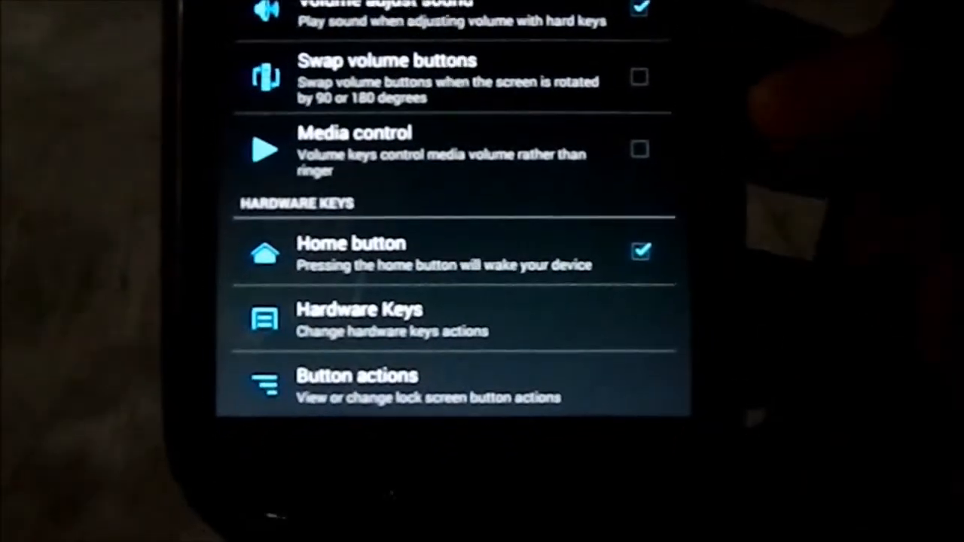
Scroll further and go into the General User Interface settings page.
scroll(down, 3)
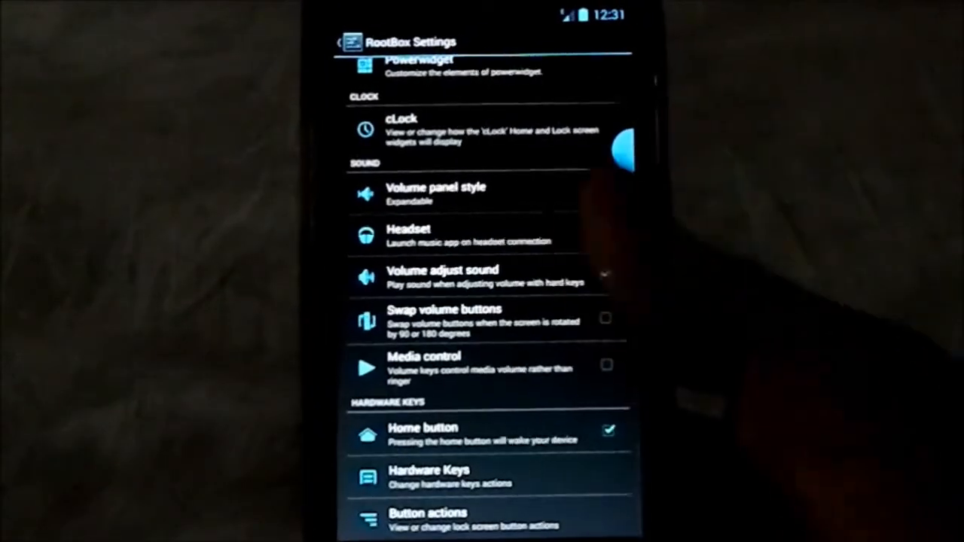
click(605, 273)
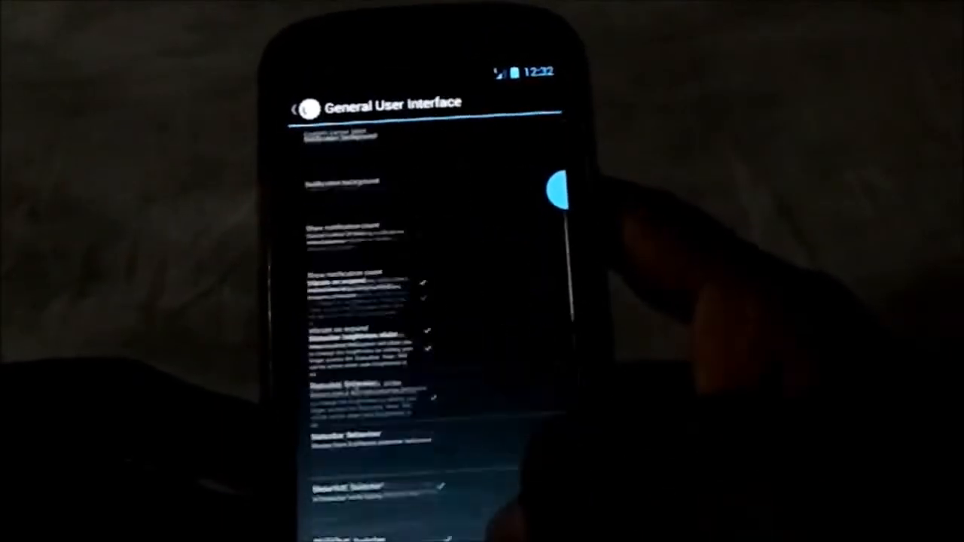
Choose Fold as the ListView Animation and back out to the main Settings list.
scroll(down, 3)
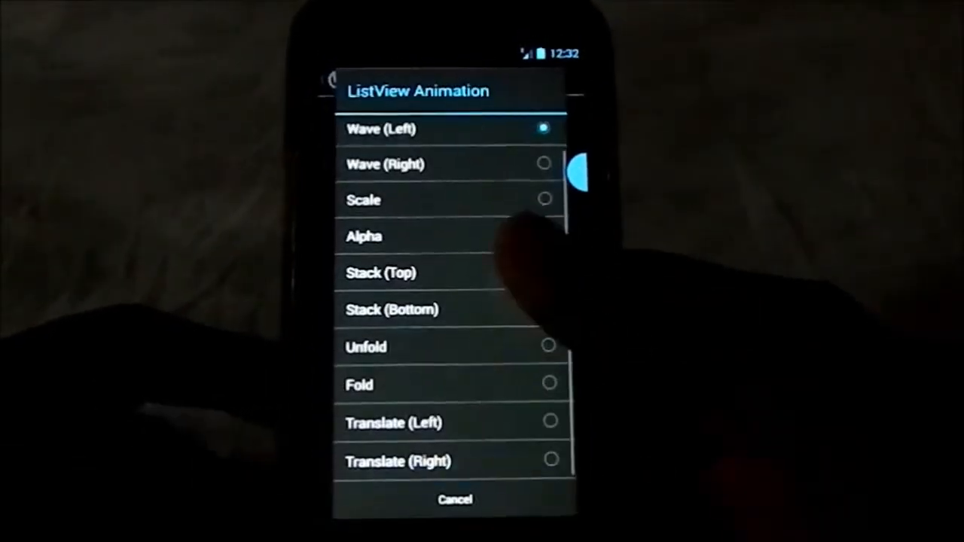
click(359, 384)
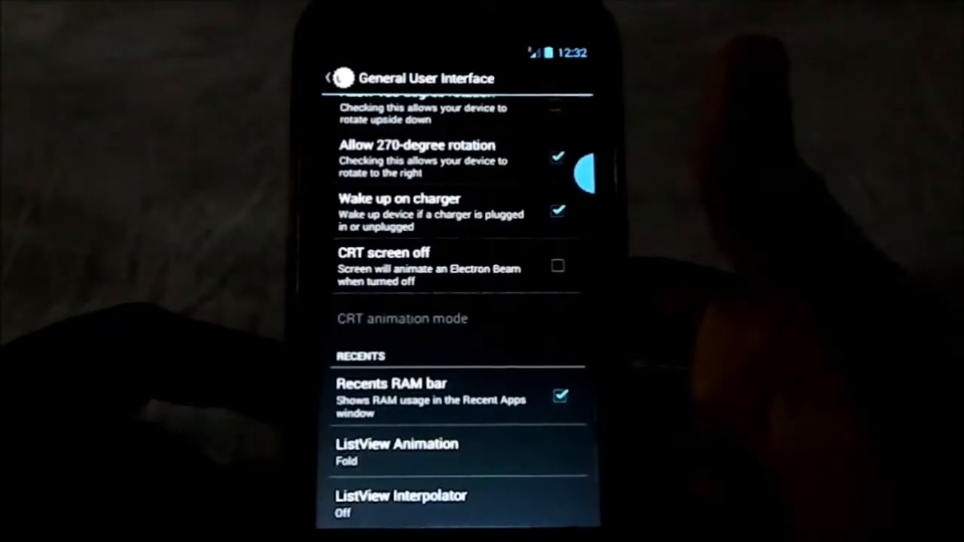
click(398, 452)
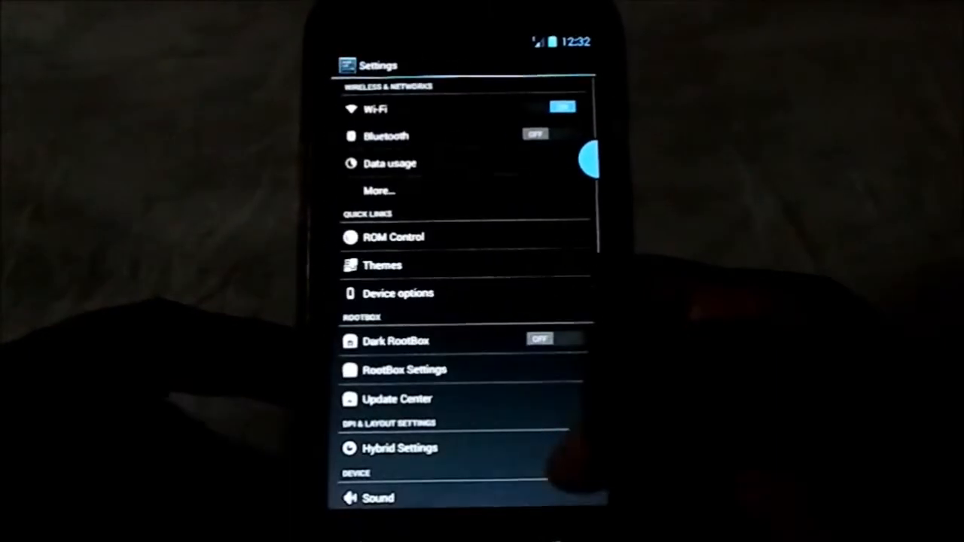
Reach Hybrid Settings and show the Interface section with workspace layout, DPI size and global colours.
scroll(down, 3)
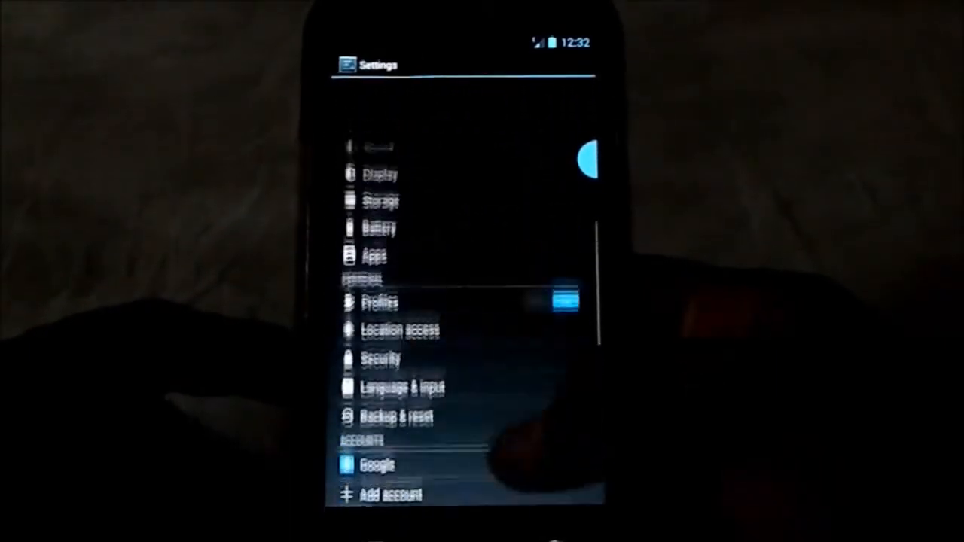
scroll(down, 3)
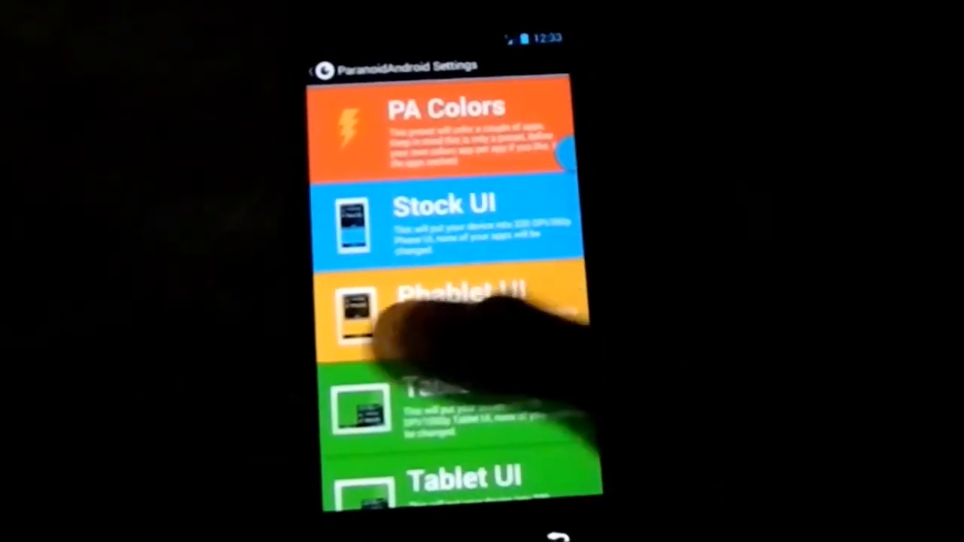
scroll(down, 3)
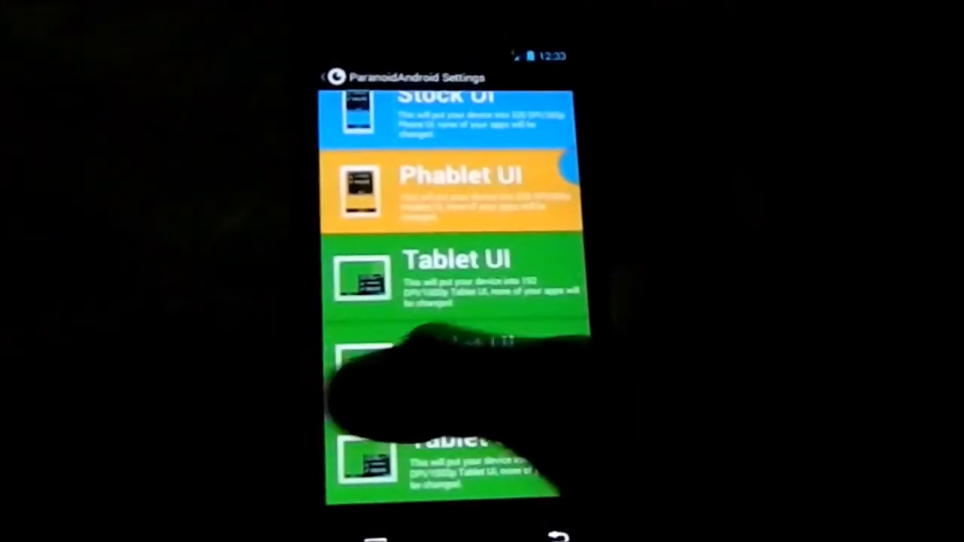
click(338, 76)
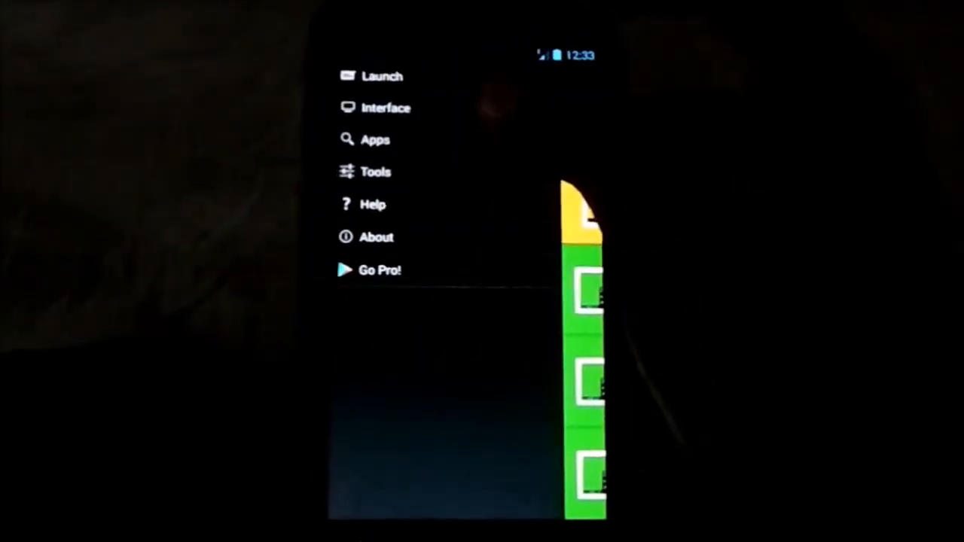
click(385, 107)
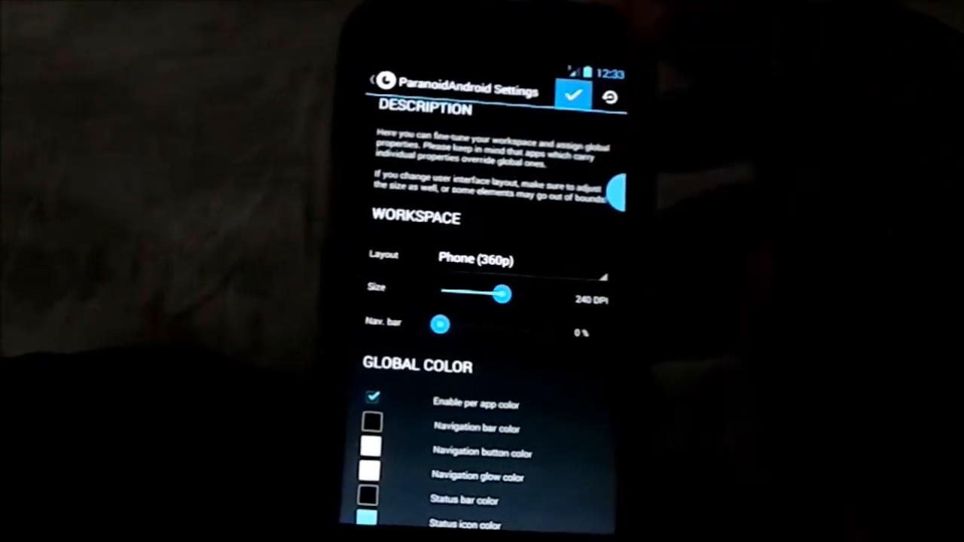
Return to the home screen and bring up the Reboot/Recovery/Download dialog.
click(573, 94)
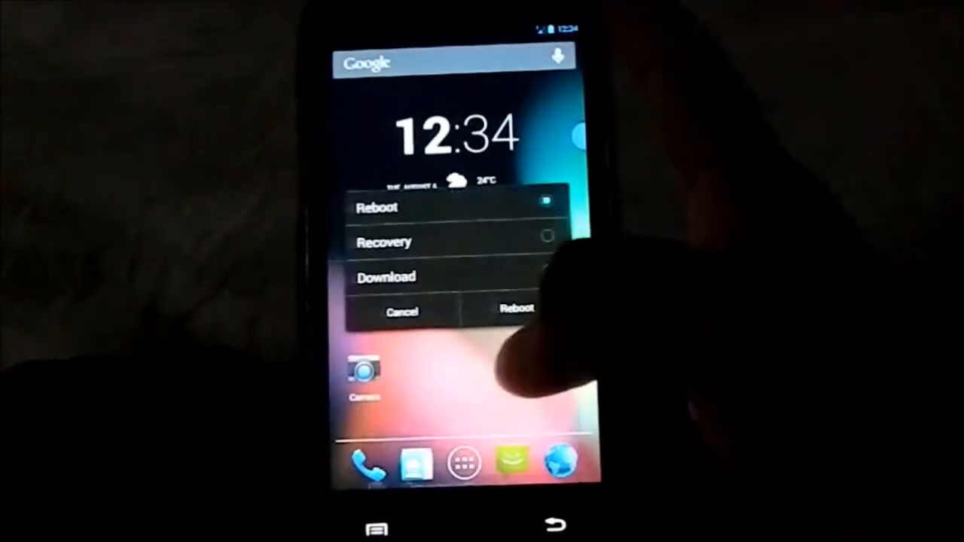
Confirm the reboot, wait through the boot animation and unlock the phone.
click(515, 309)
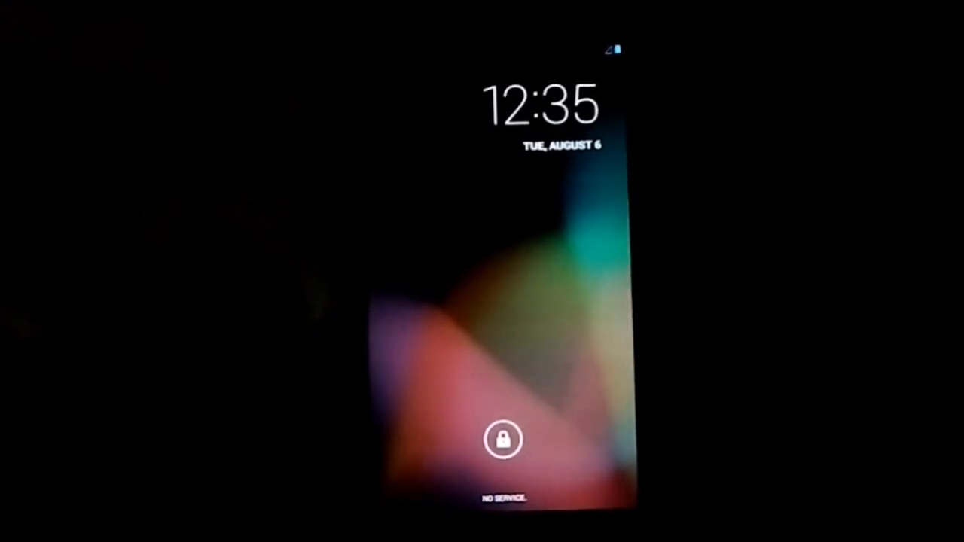
click(503, 439)
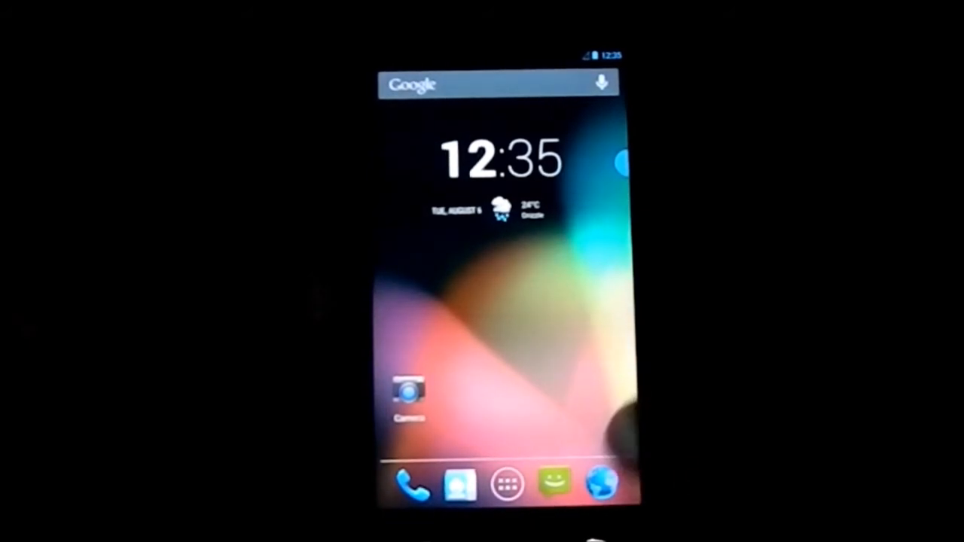
Show the app drawer listing Messenger, Play Store, Settings and the other apps.
click(506, 483)
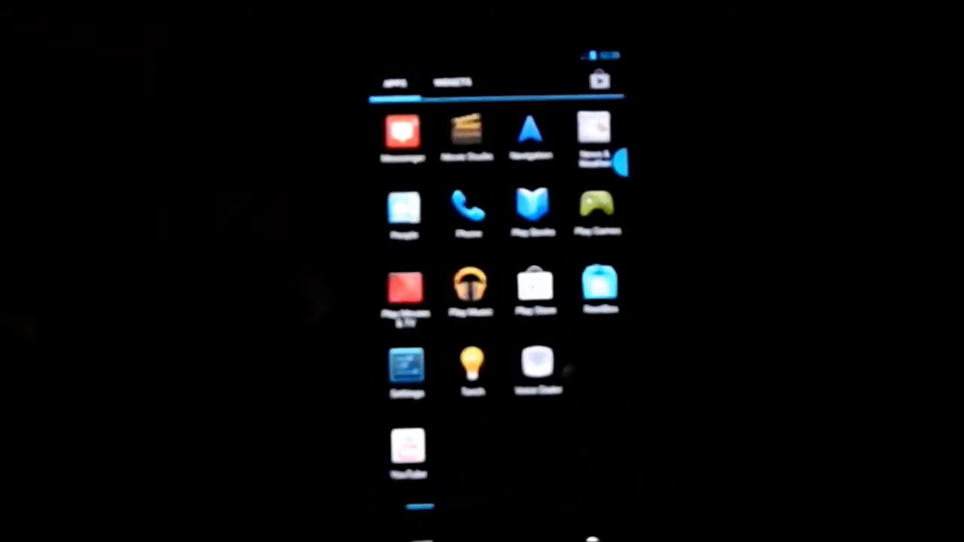